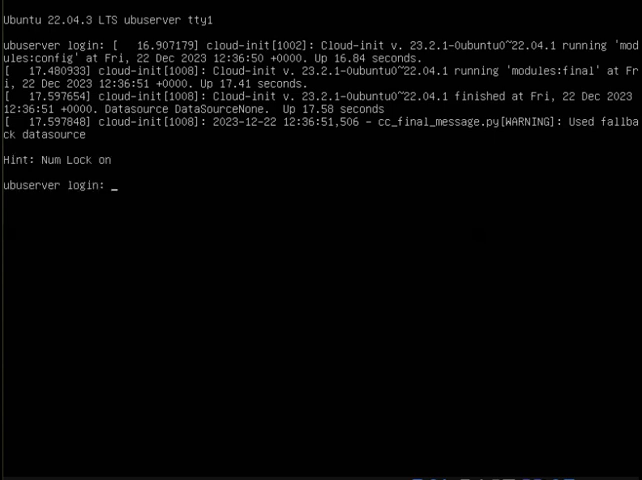
# - Log in as user 'joao', retrying the password after one 'Login incorrect'
pyautogui.write('joao')
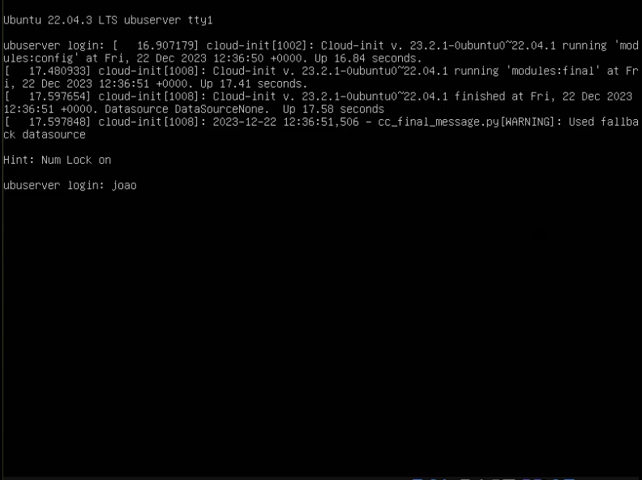
pyautogui.press('Return')
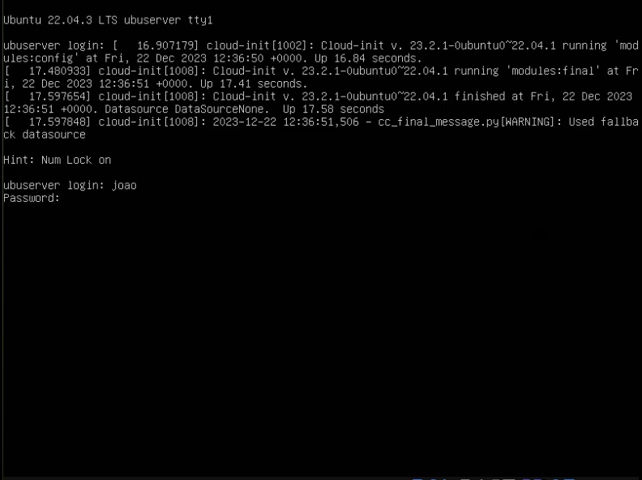
pyautogui.press('Return')
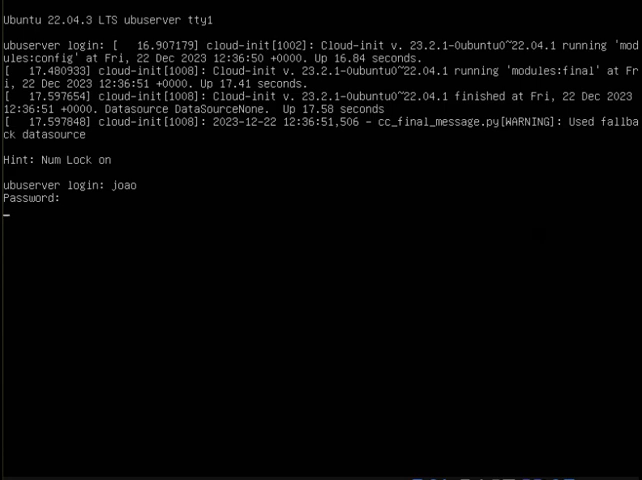
pyautogui.press('Return')
pyautogui.write('joao')
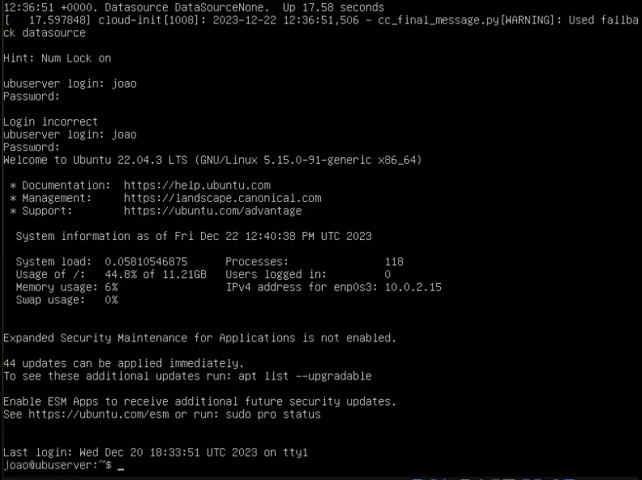
# - Run 'sudo apt update' with the sudo password, revealing 45 upgradable packages
pyautogui.write('s')
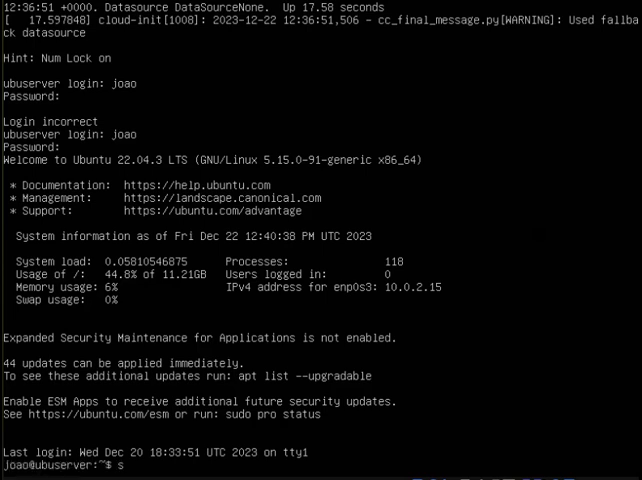
pyautogui.write('udo a')
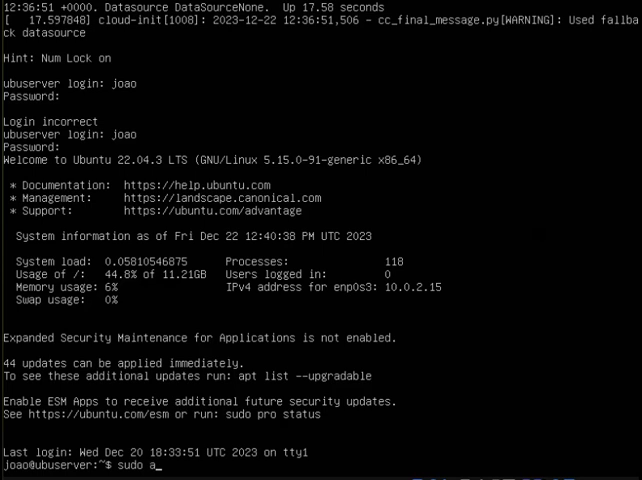
pyautogui.write('pt')
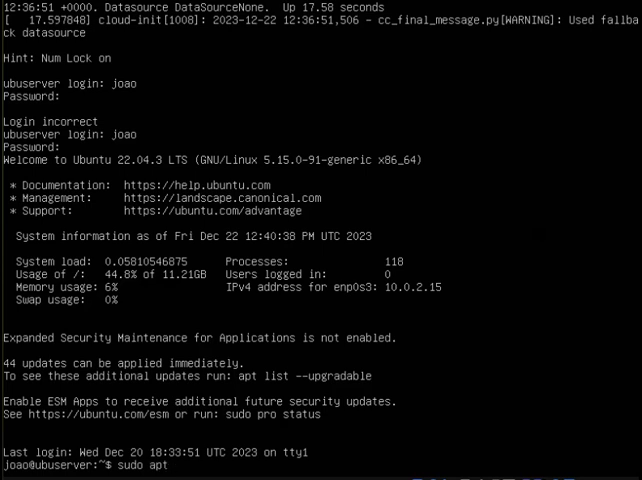
pyautogui.write('up')
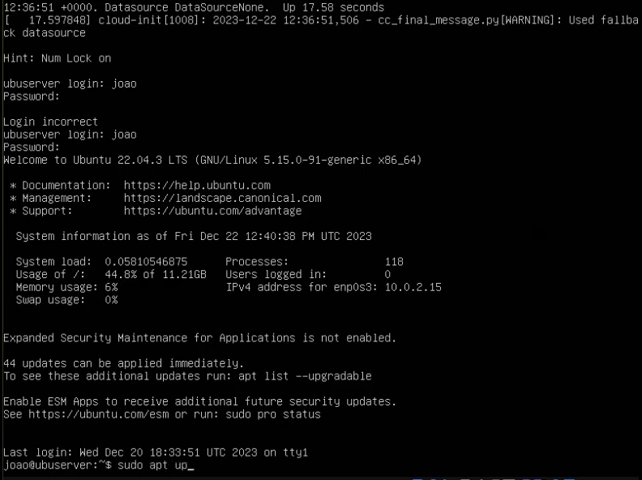
pyautogui.write('date')
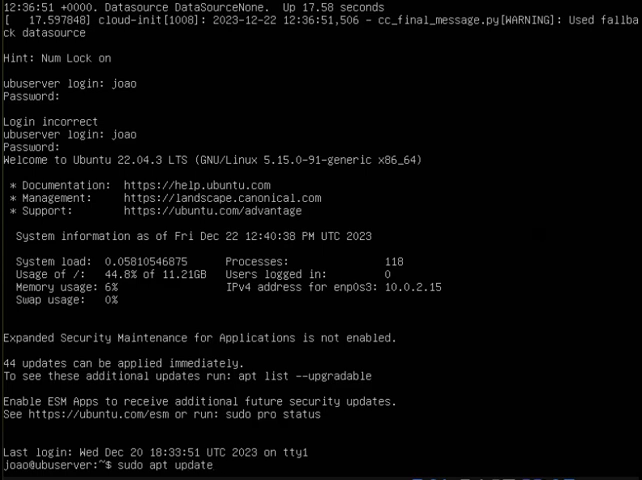
pyautogui.press('Return')
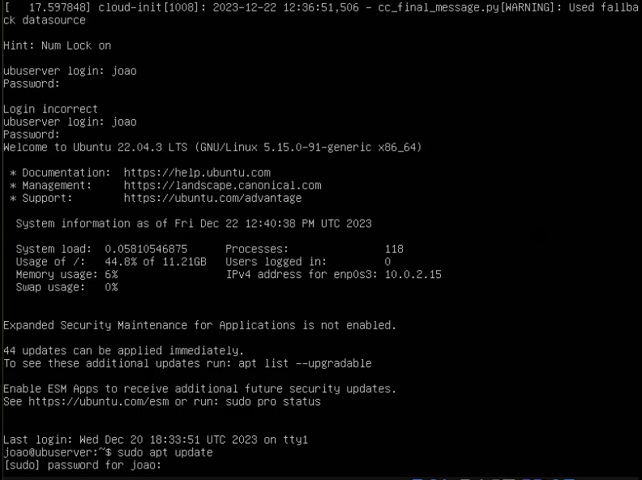
pyautogui.press('Return')
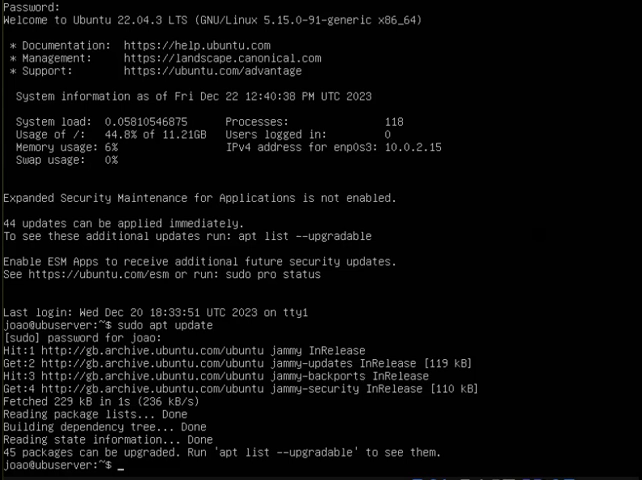
# - Run 'sudo apt upgrade', confirm with Y and accept the outdated-library service restarts
pyautogui.write('sudo apt')
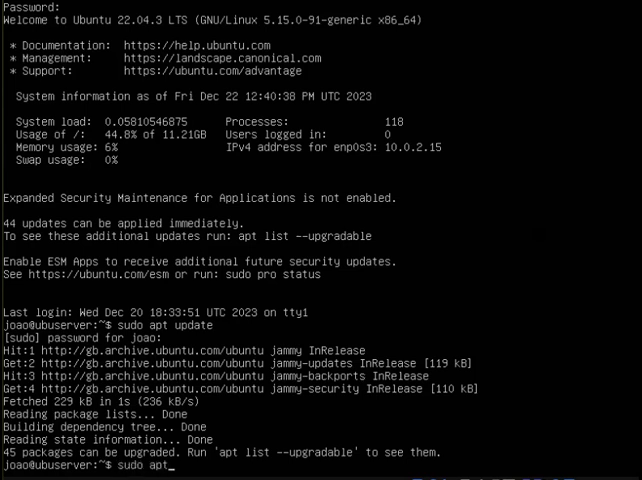
pyautogui.write('u')
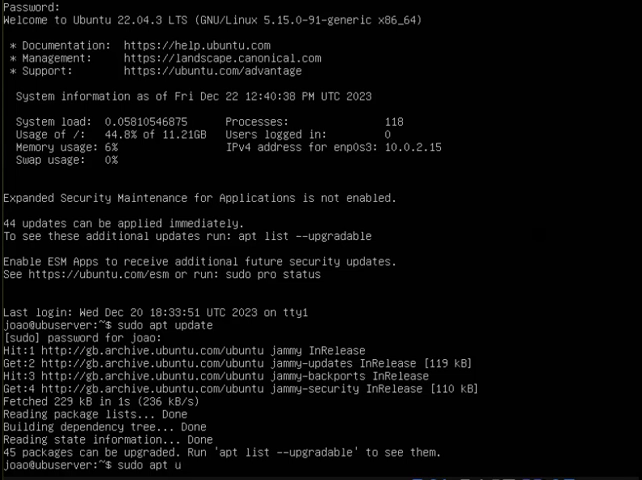
pyautogui.write('pgrade')
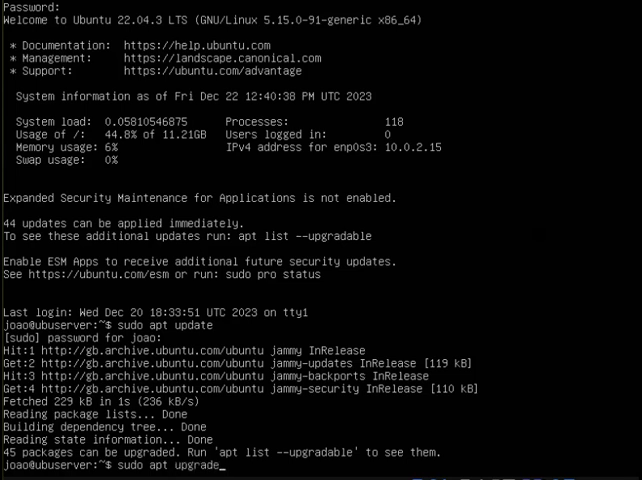
pyautogui.press('Return')
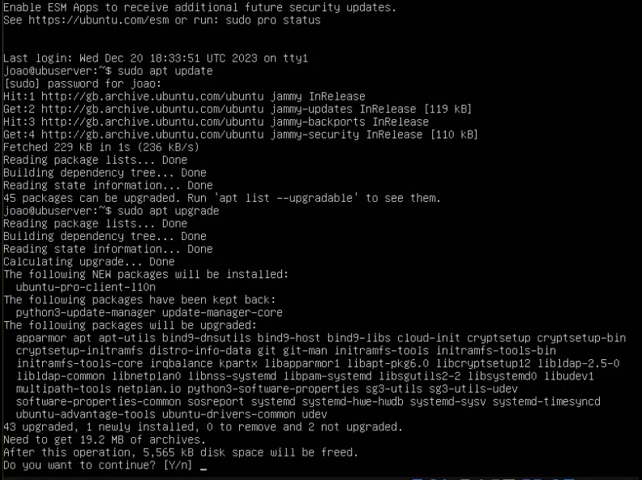
pyautogui.write('Y')
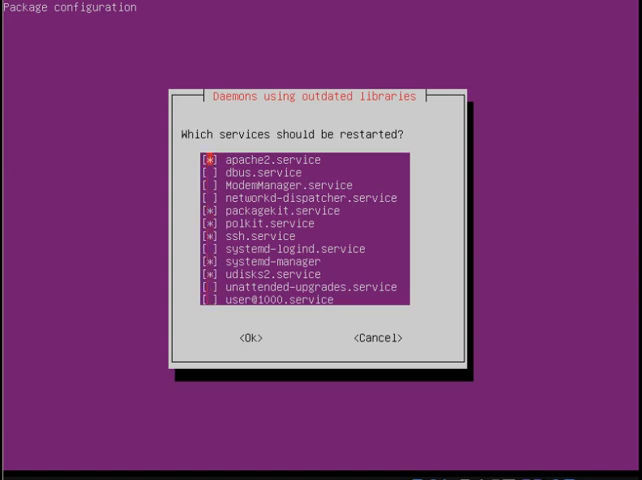
pyautogui.click(256, 338)
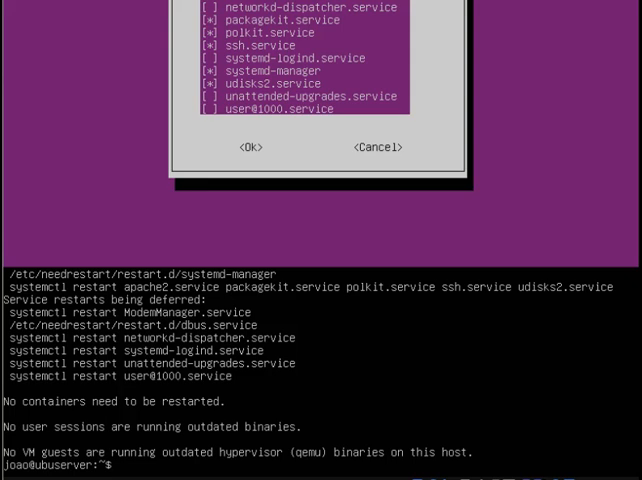
# - Install the slim package with 'sudo apt install slim', correcting the 'spt' typo and confirming Y
pyautogui.write('sudo')
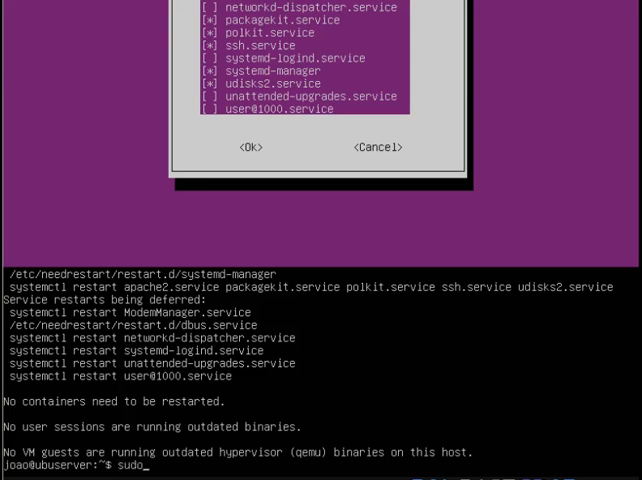
pyautogui.write('spt')
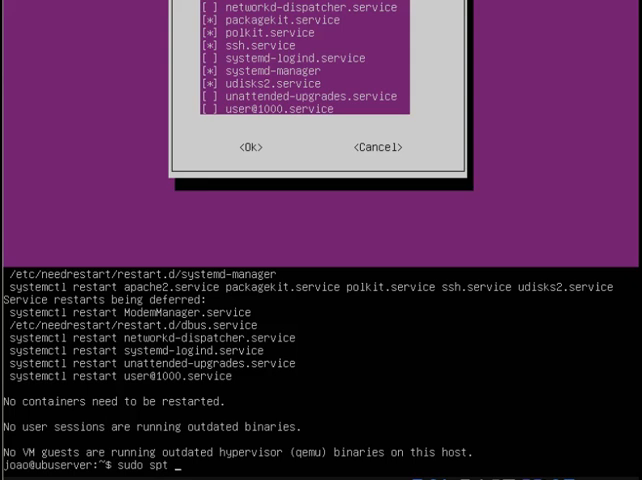
pyautogui.write('ins')
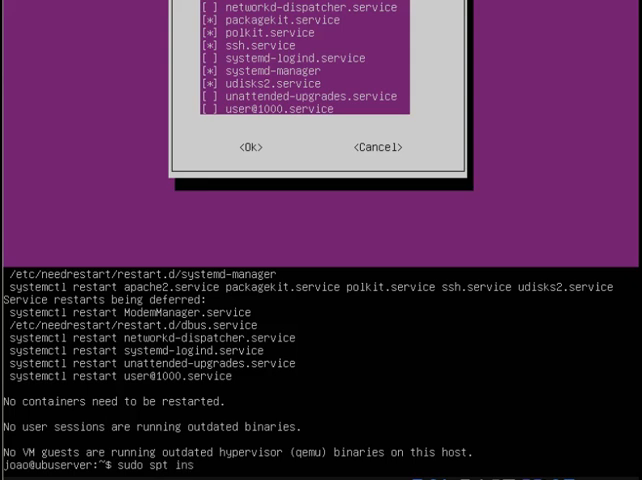
pyautogui.write('tall')
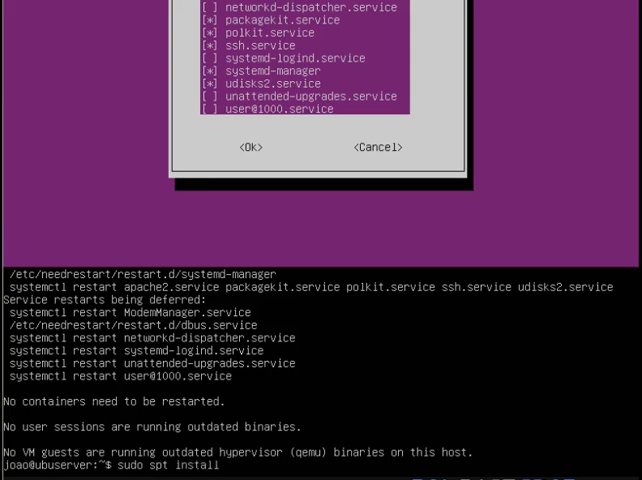
pyautogui.write('sl')
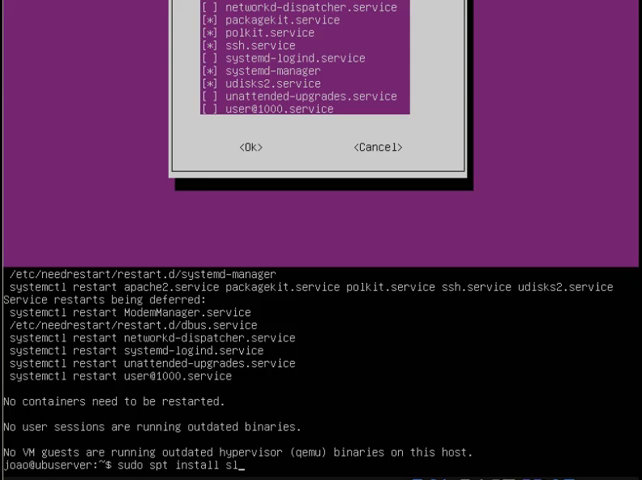
pyautogui.write('im')
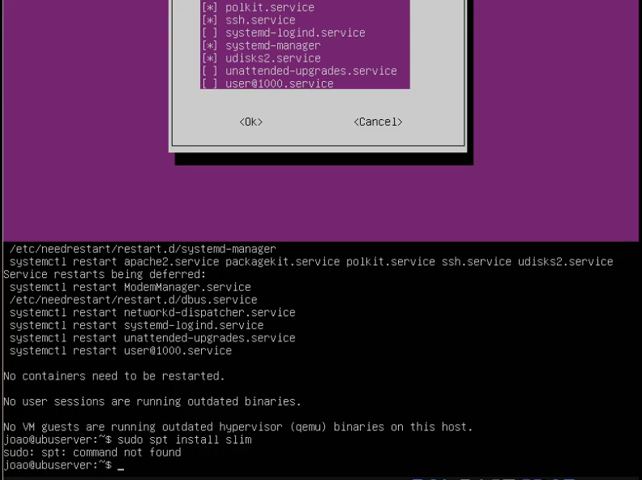
pyautogui.write('sudo spt install slim')
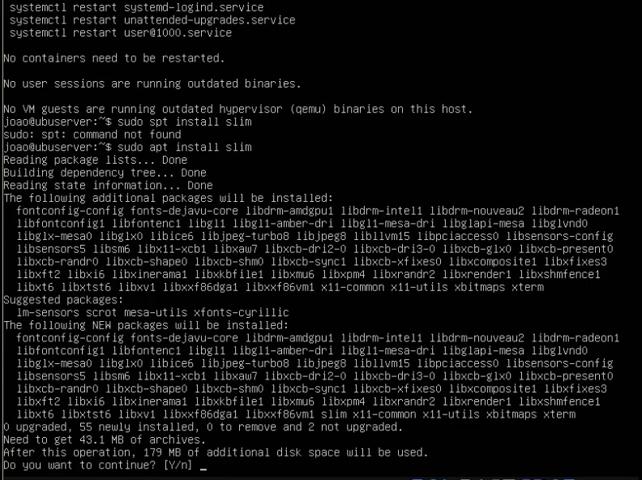
pyautogui.write('Y')
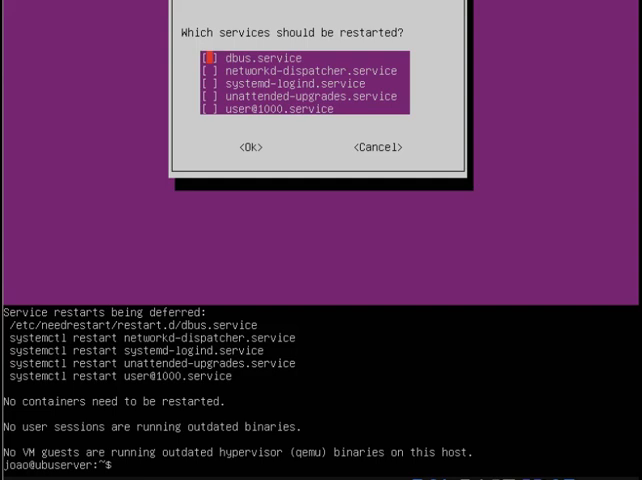
# - Run 'sudo apt install ubuntu-desktop' and confirm the package list with Y
pyautogui.write('sudo apt')
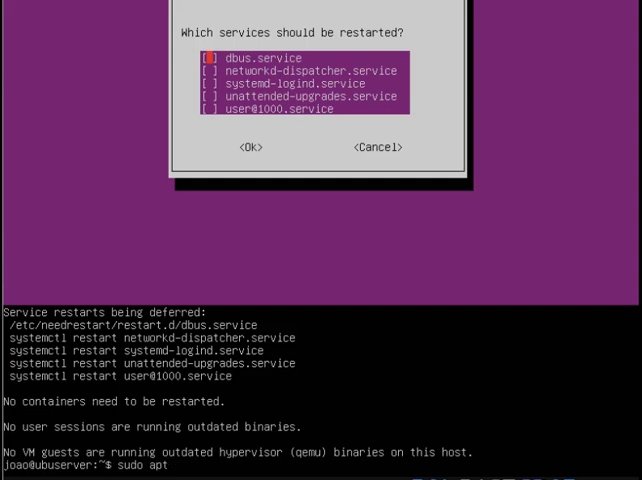
pyautogui.write('install')
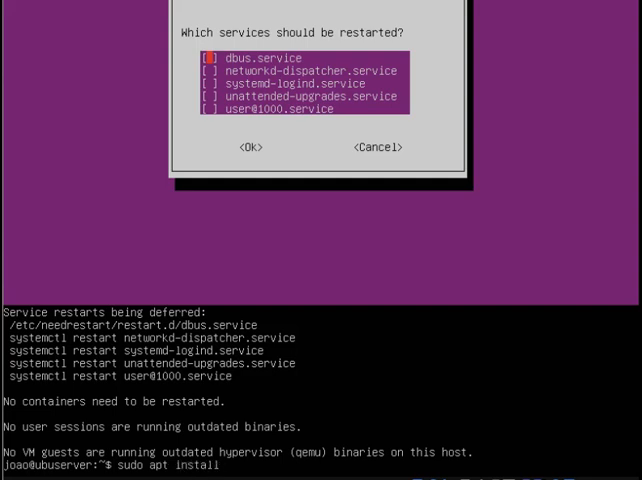
pyautogui.write('ubu')
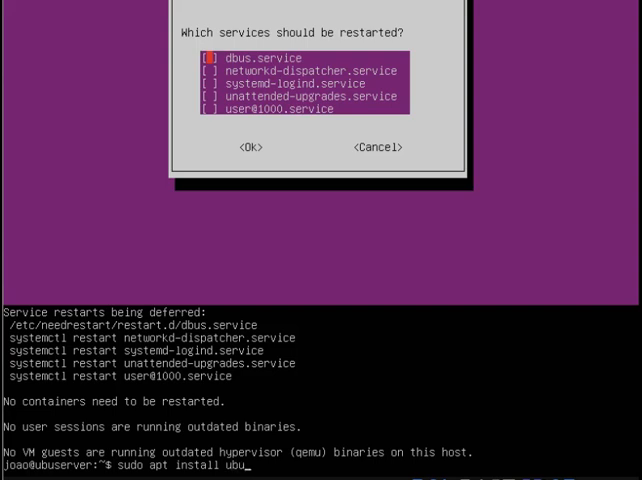
pyautogui.write('nt')
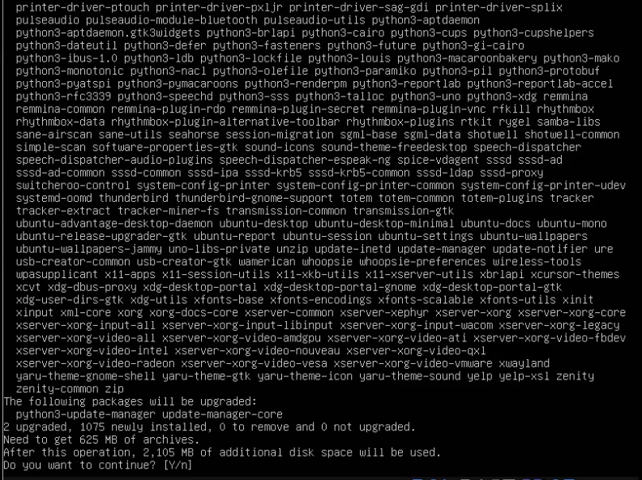
pyautogui.write('Y')
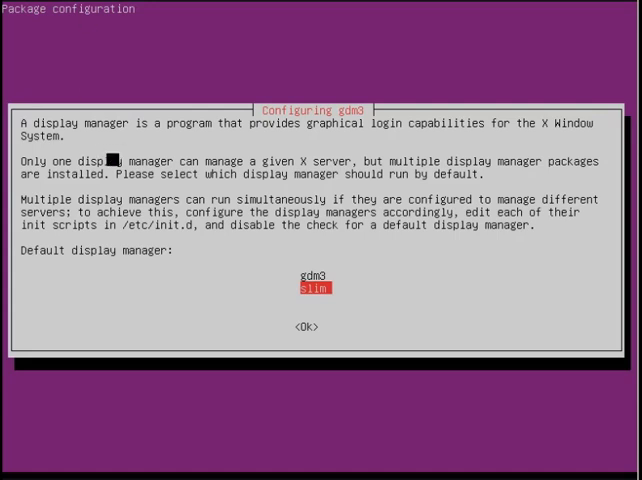
# - Keep slim as default display manager in the gdm3 dialog and let unpacking finish
pyautogui.press('enter')
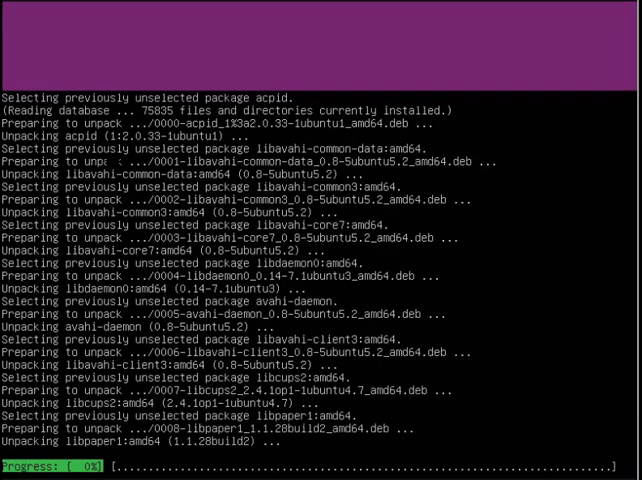
pyautogui.scroll(-3)
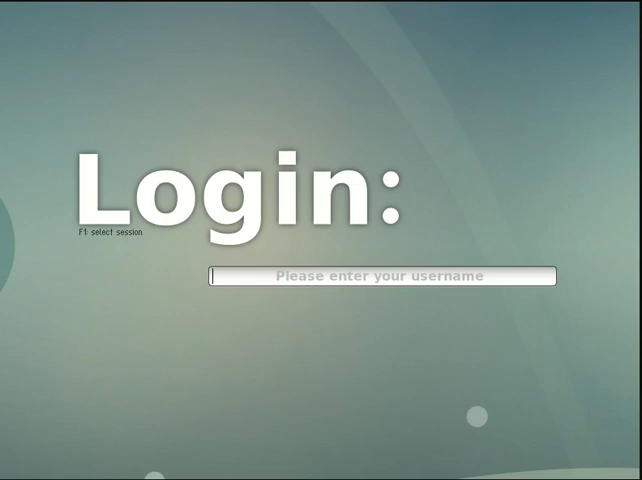
# - Sign in as 'joao' with the password to start the desktop session
pyautogui.write('joa')
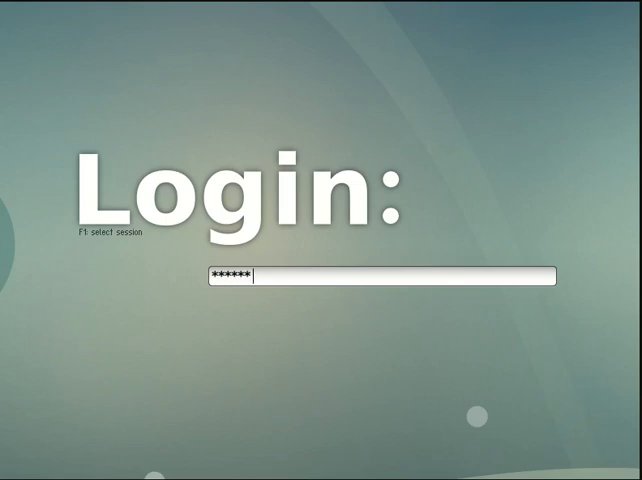
pyautogui.press('Return')
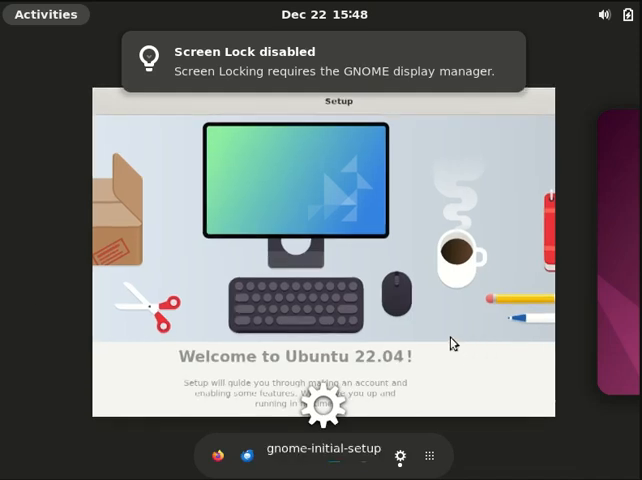
# - Dismiss the 'Screen Lock disabled' notice and leave the Activities overview
pyautogui.click(46, 14)
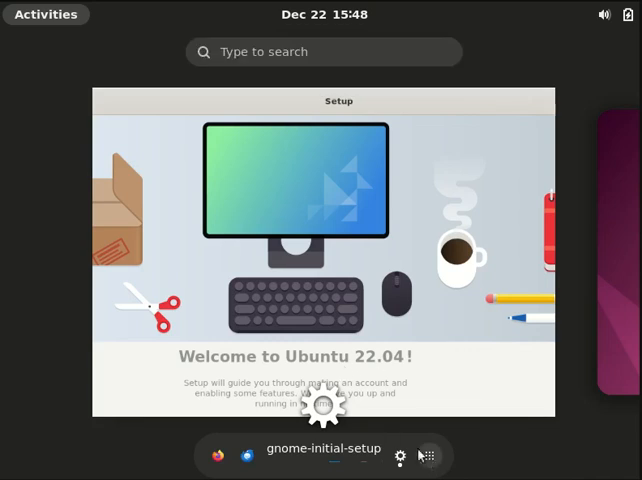
pyautogui.click(428, 456)
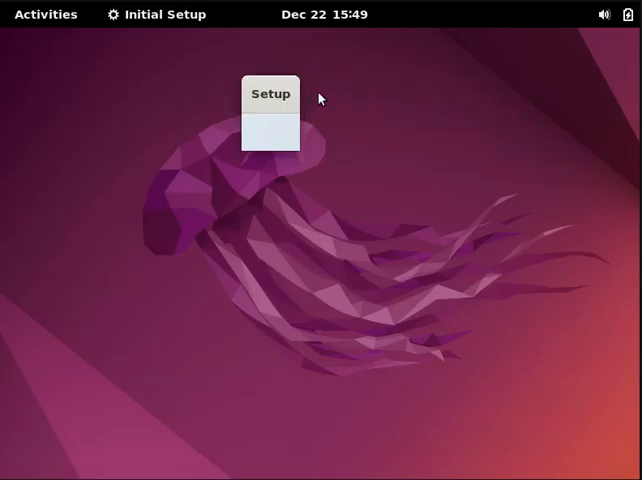
pyautogui.moveTo(312, 112)
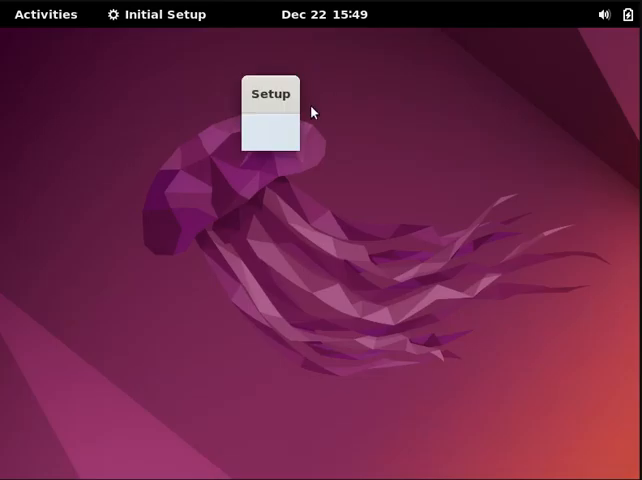